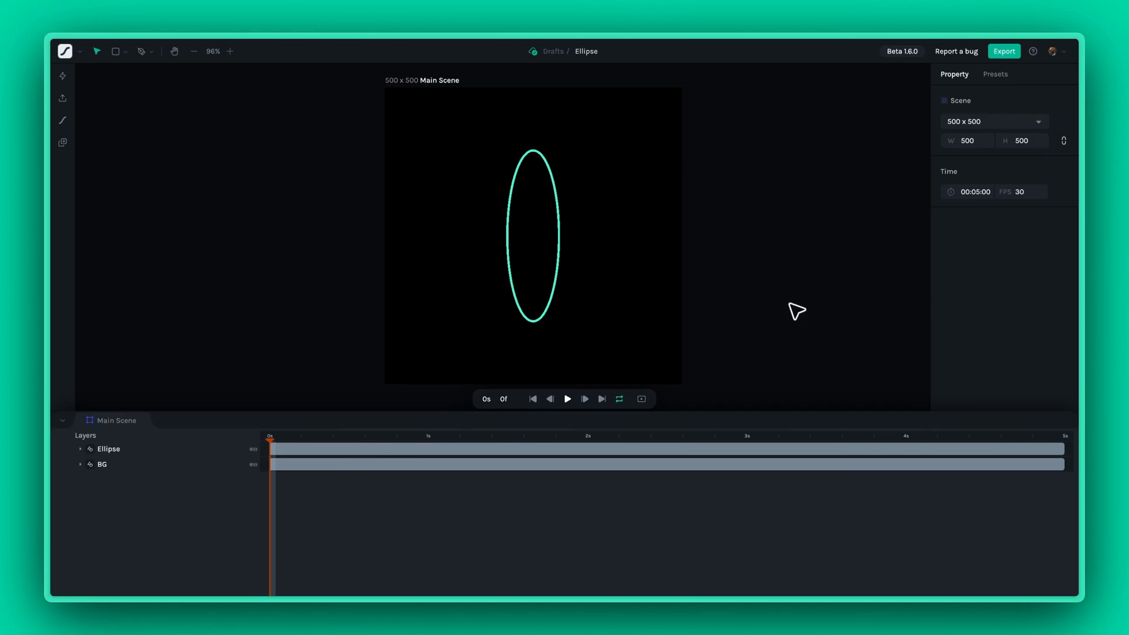
mouse_move(800, 313)
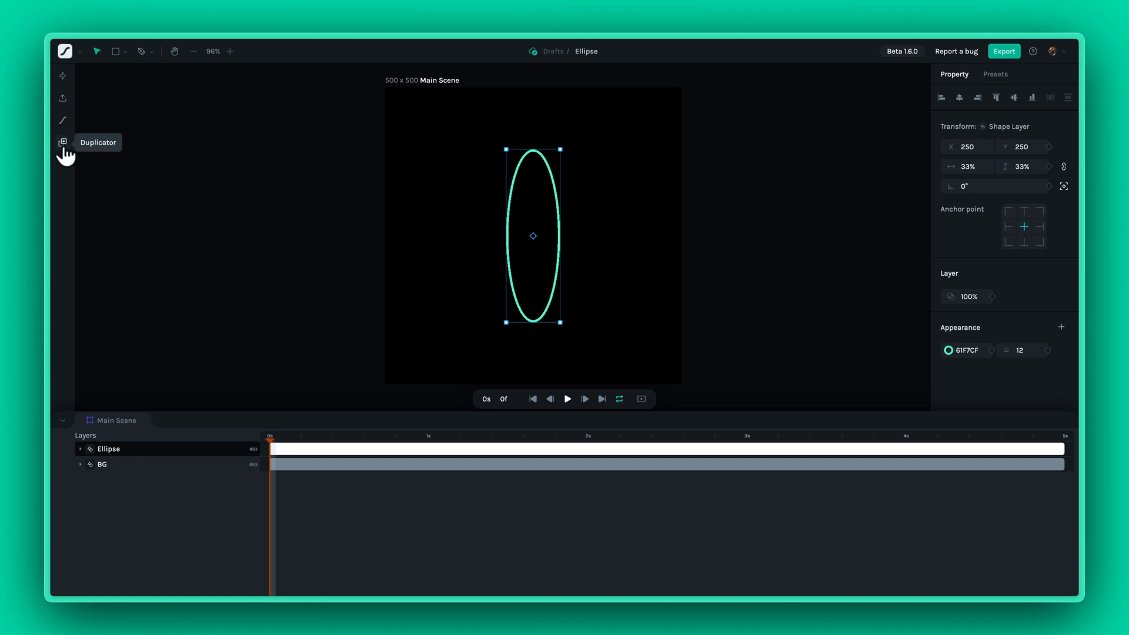
Duplicate the ellipse into 7 copies rotated 30° apart to form a flower.
click(62, 142)
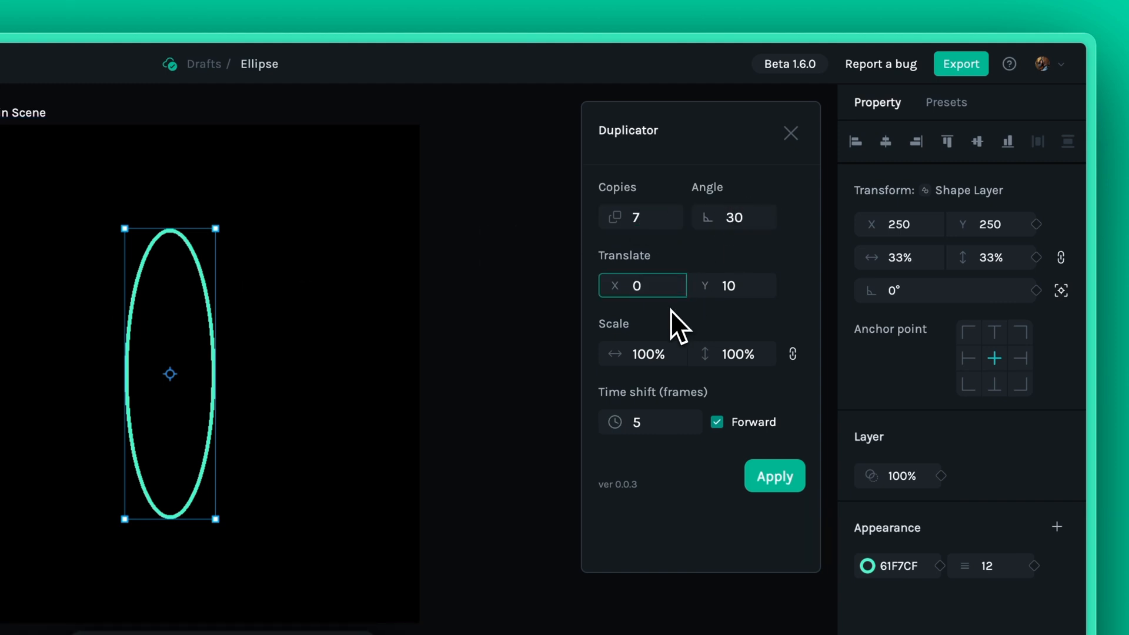
click(773, 476)
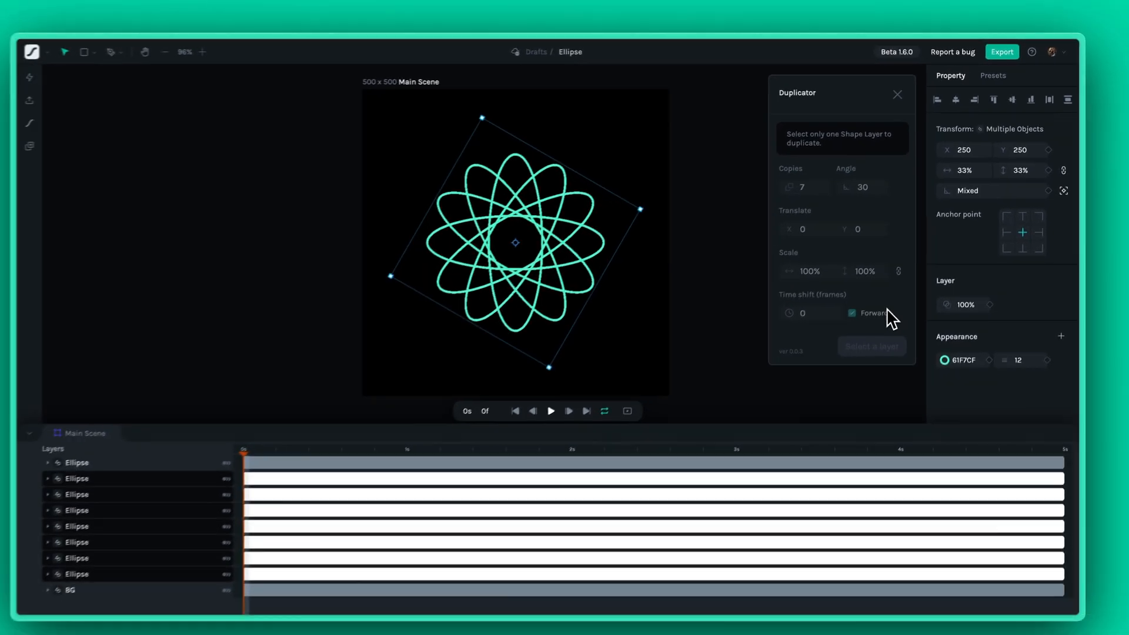
click(896, 95)
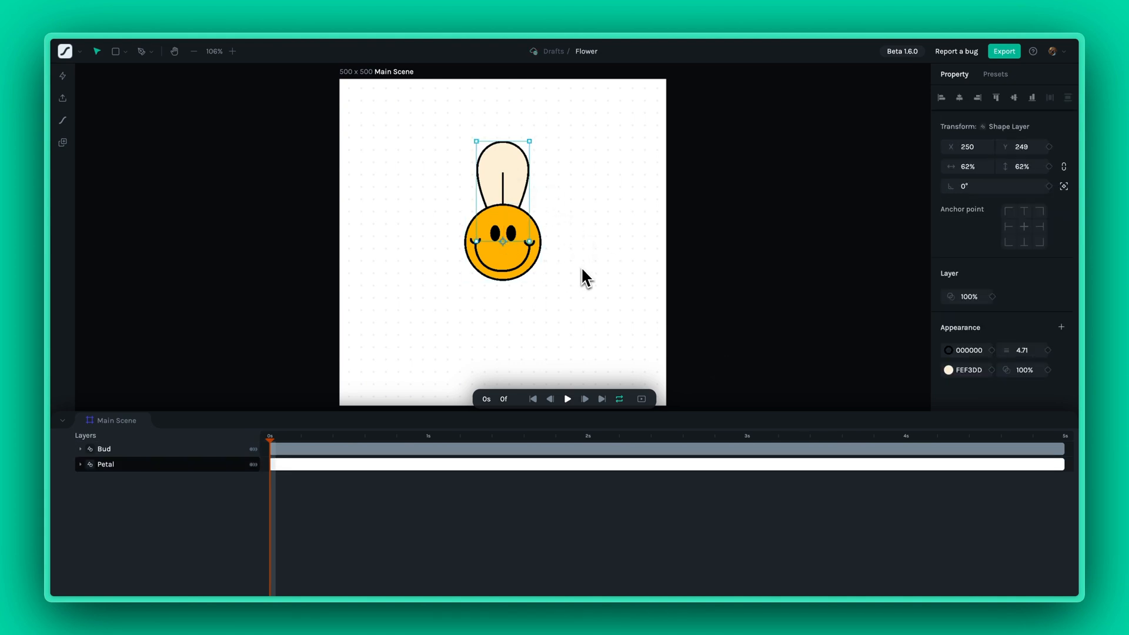
Duplicate the Petal 7 times at 45° around the Bud with Translate 0/0.
click(62, 142)
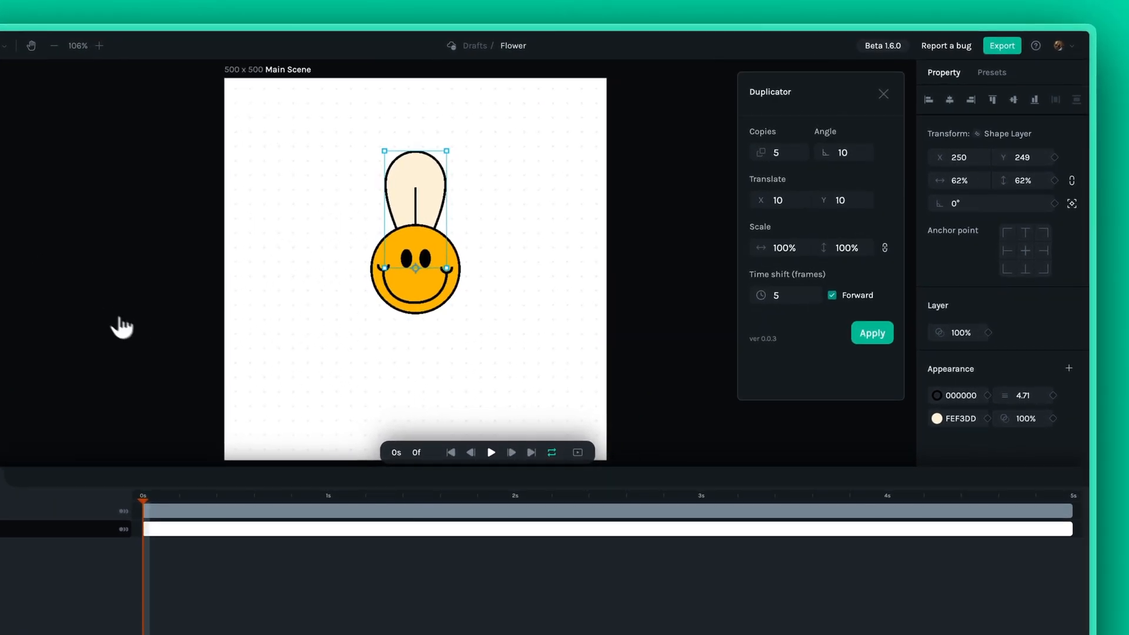
click(779, 152)
text(45)
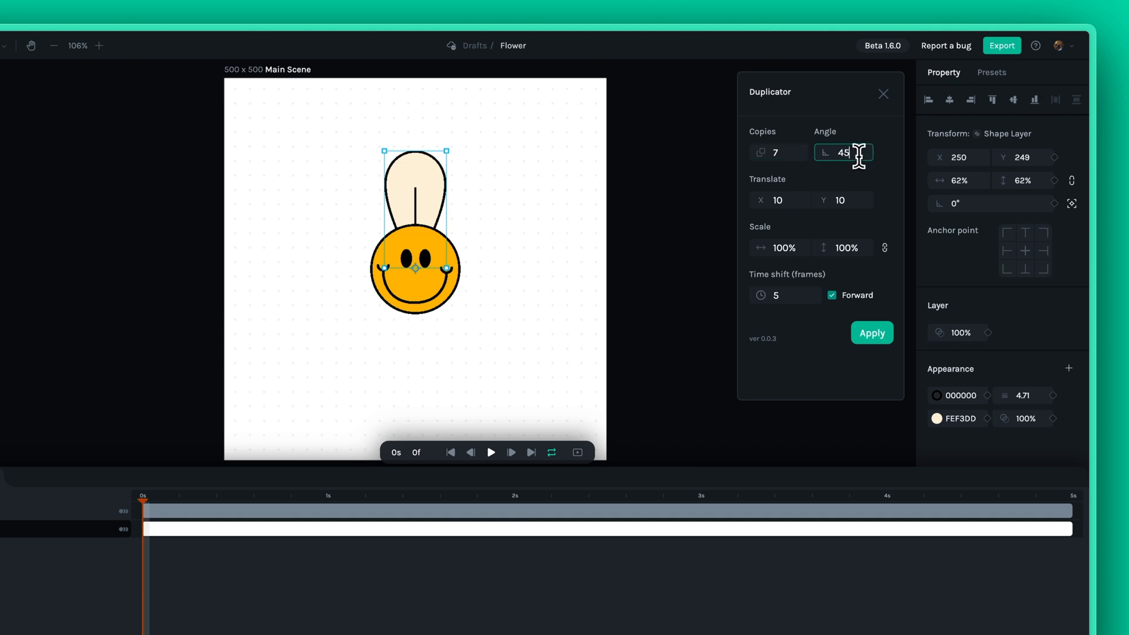
click(842, 200)
text(0)
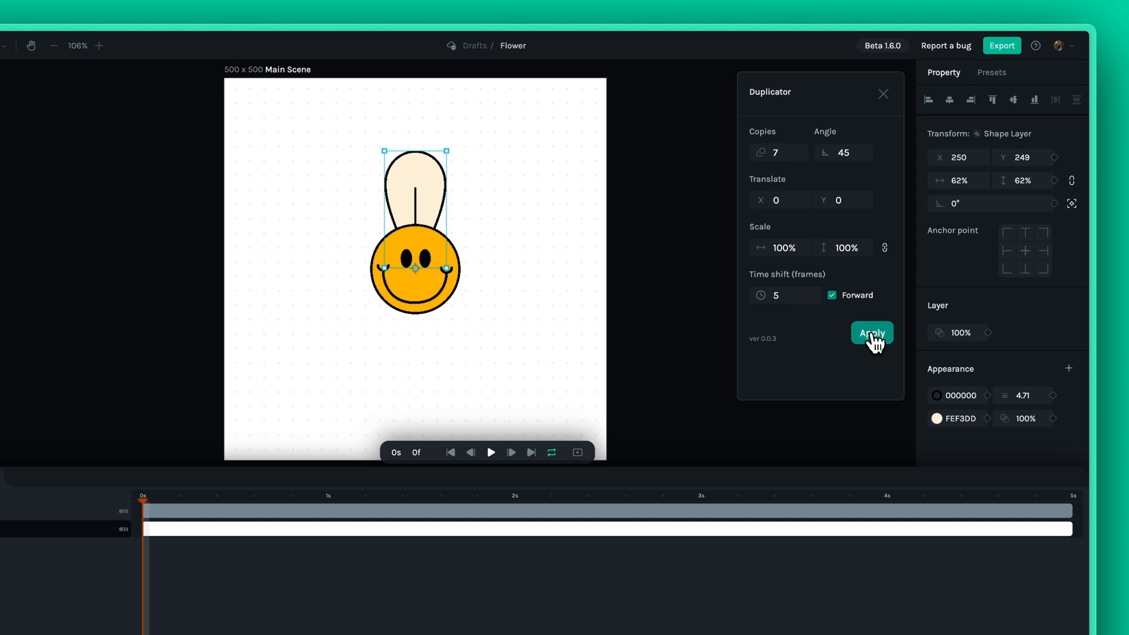
click(872, 333)
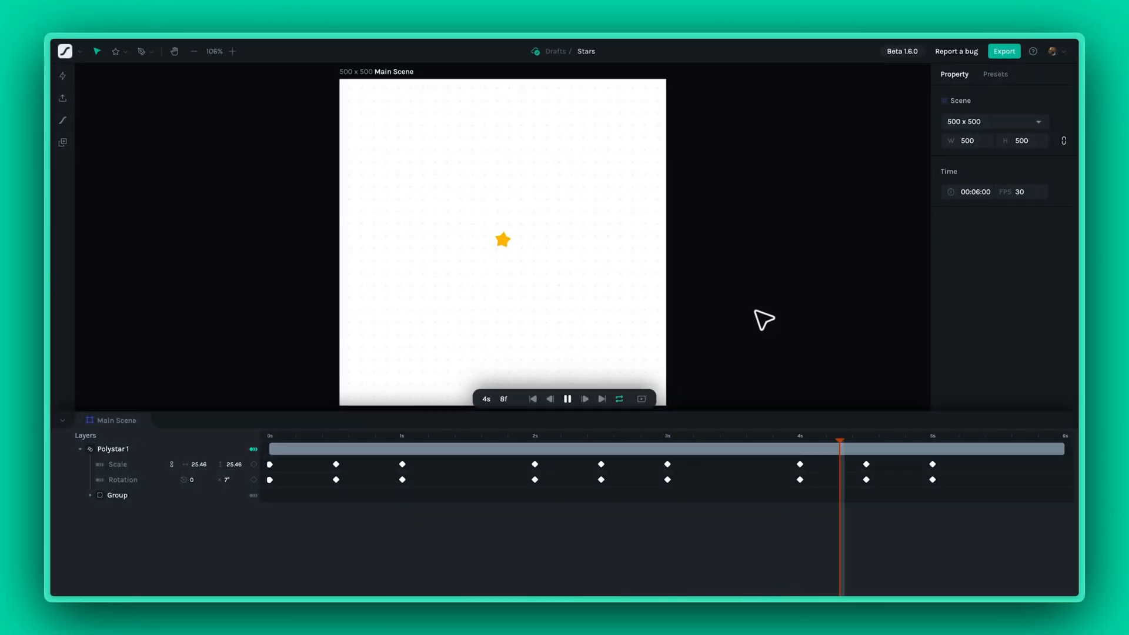
click(502, 240)
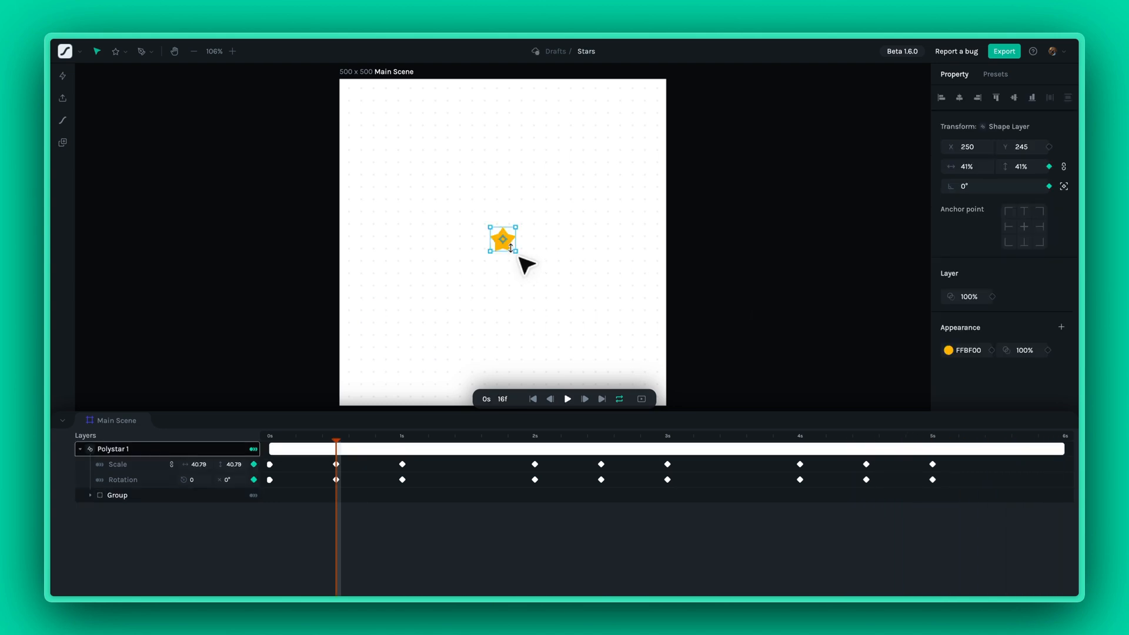
mouse_move(134, 176)
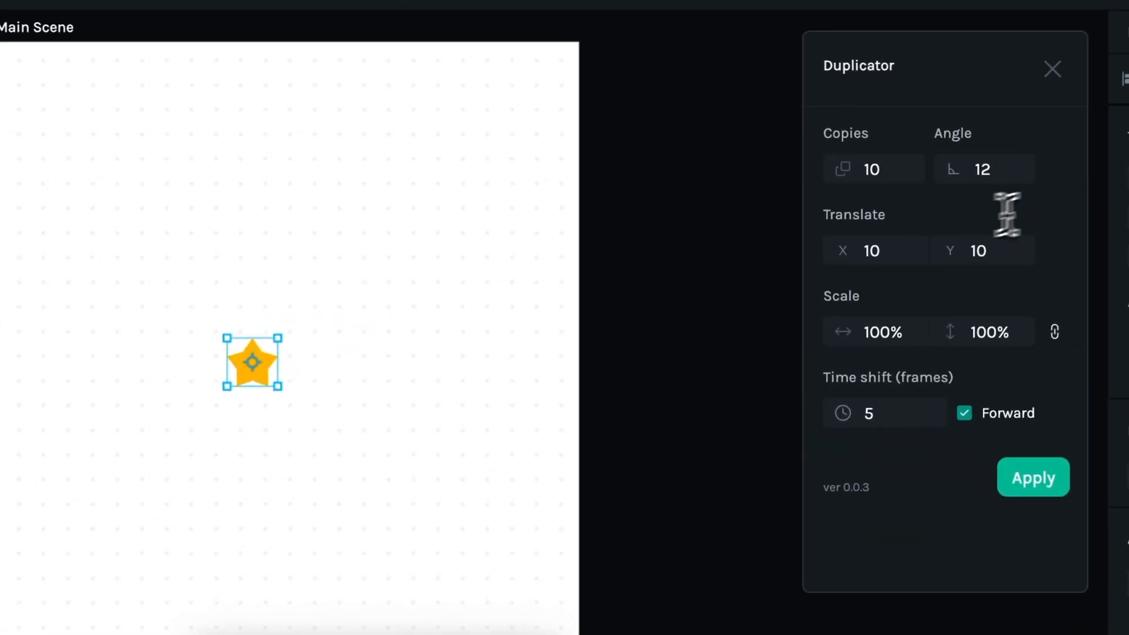
Duplicate the star 10 times with Angle 12, Translate X 20 and Scale 90%.
text(20)
text(90)
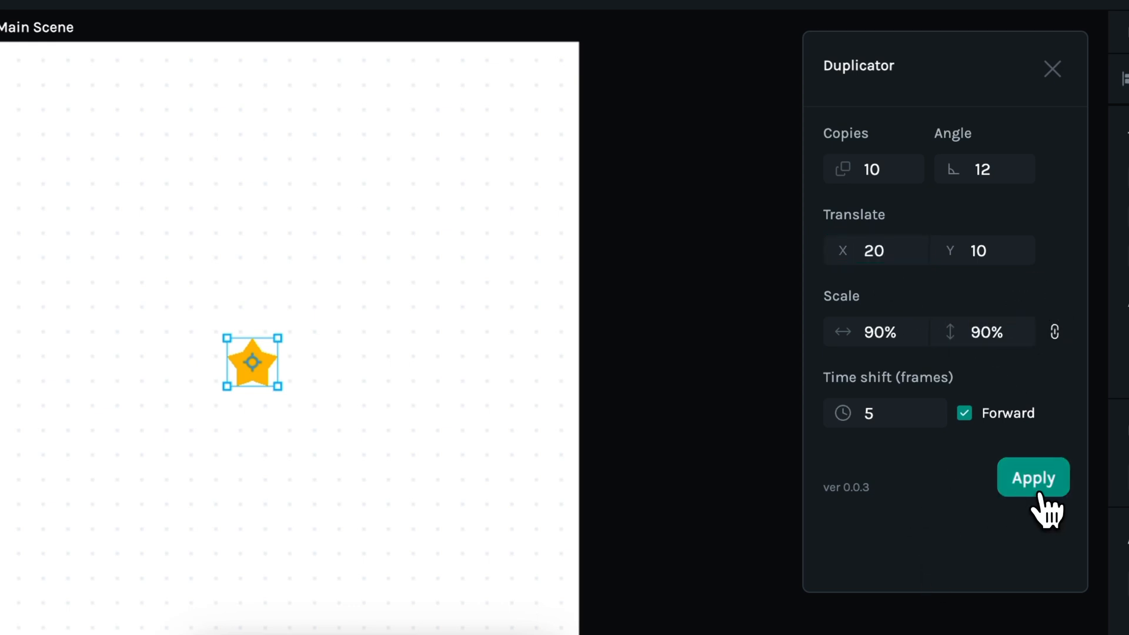
click(1033, 478)
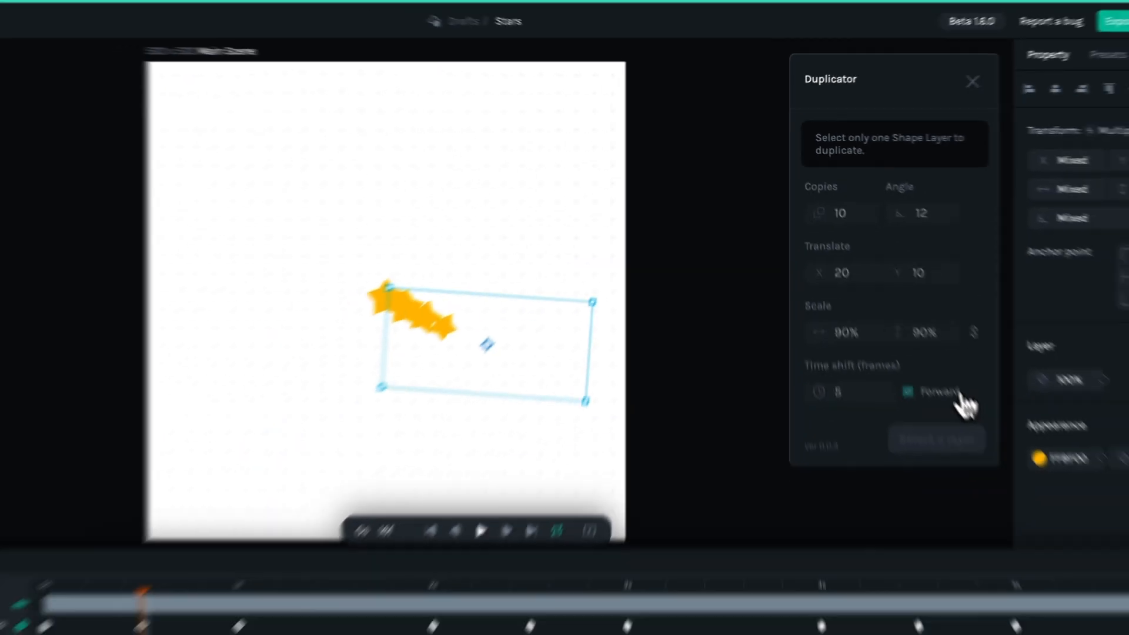